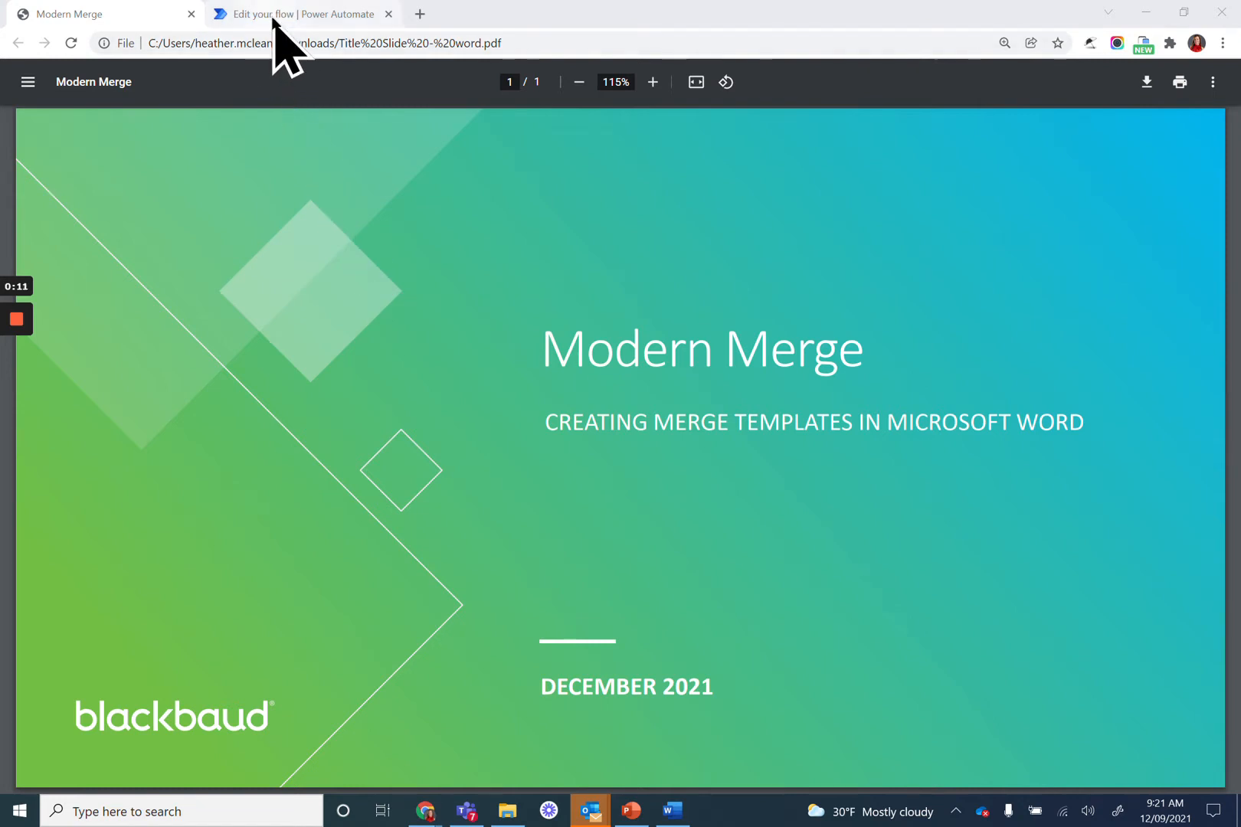
- Switch to the 'Edit your flow' tab to show the Modern Merge Donation Acknowledgement flow
left_click(297, 14)
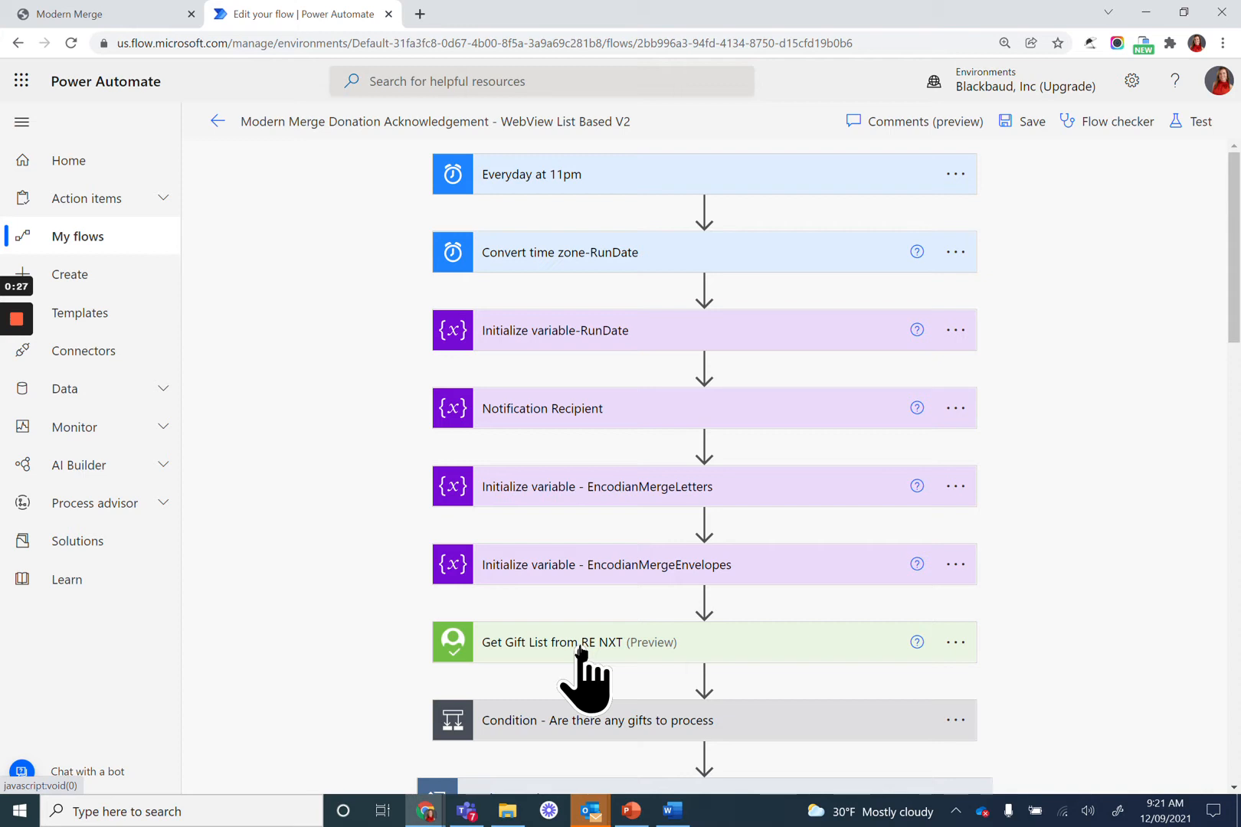
scroll("down", 3)
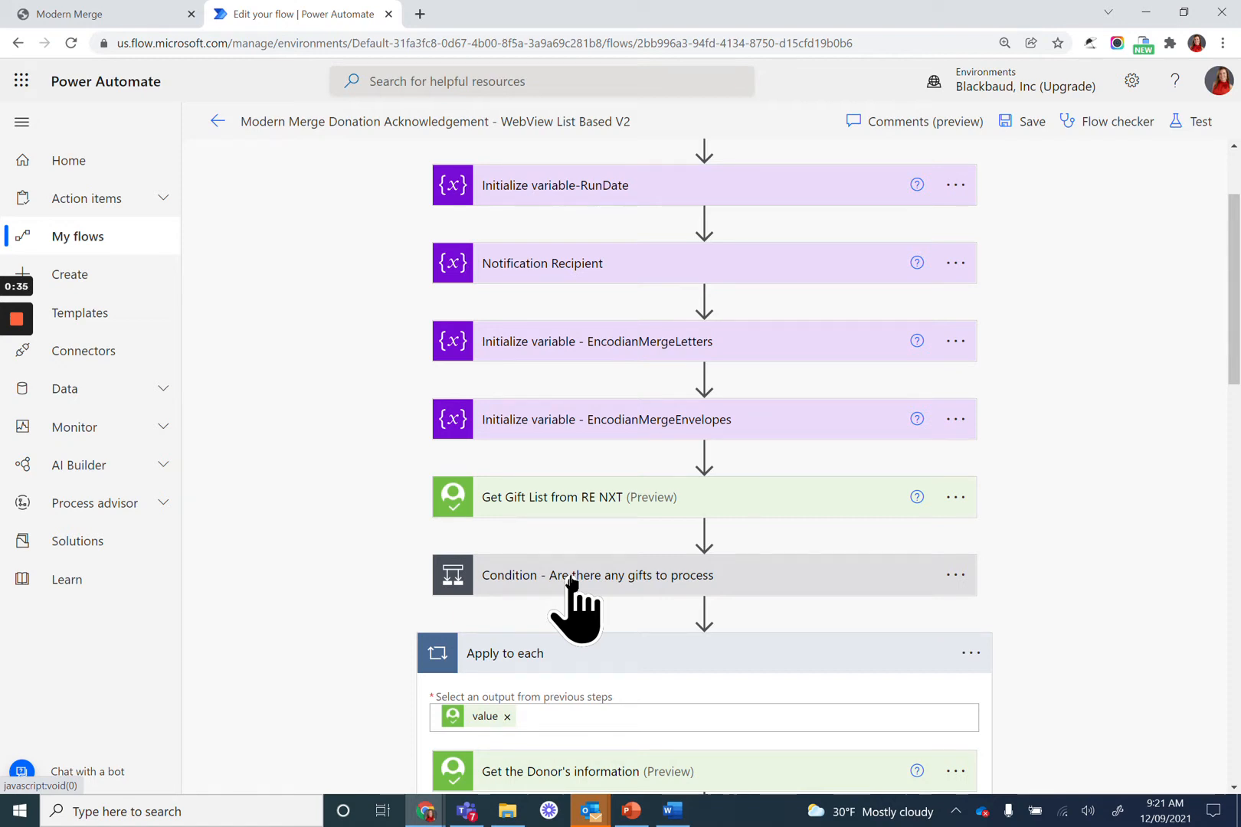
scroll("down", 3)
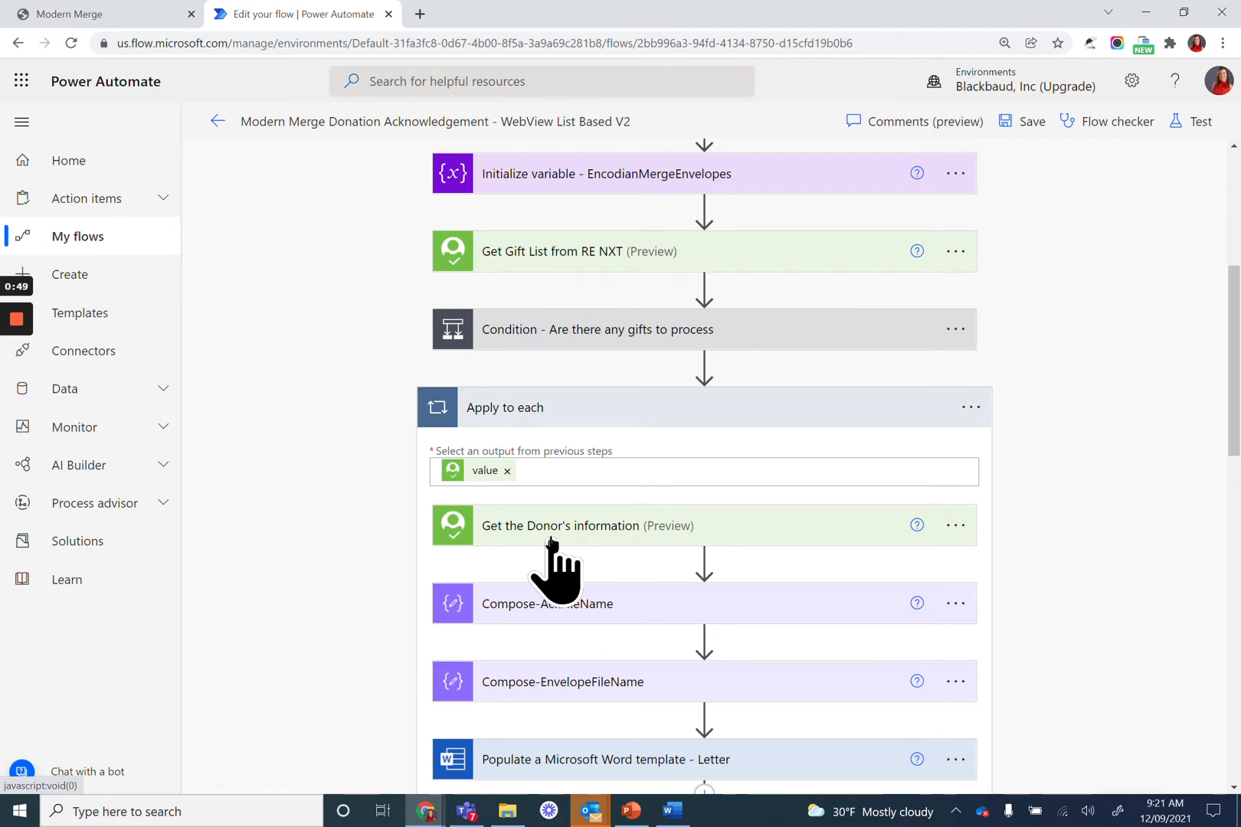
scroll("down", 3)
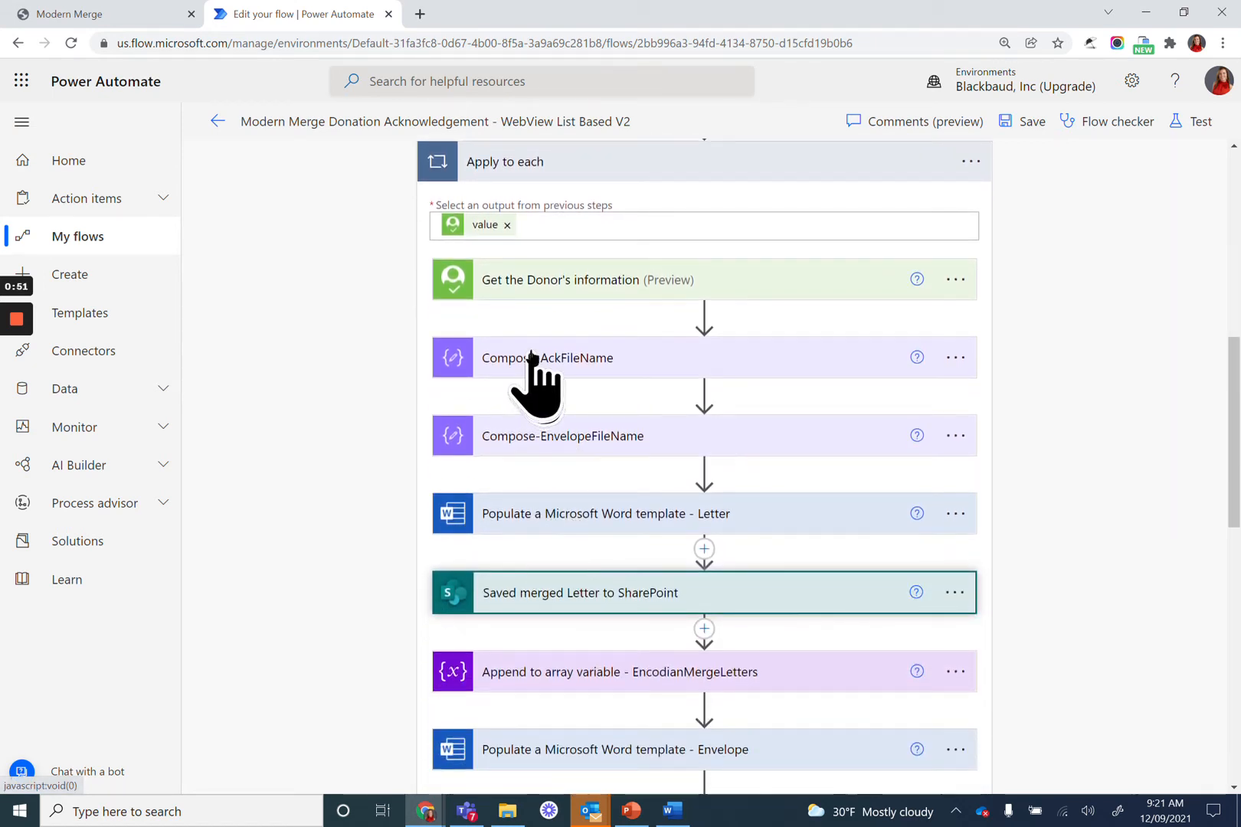
left_click(547, 358)
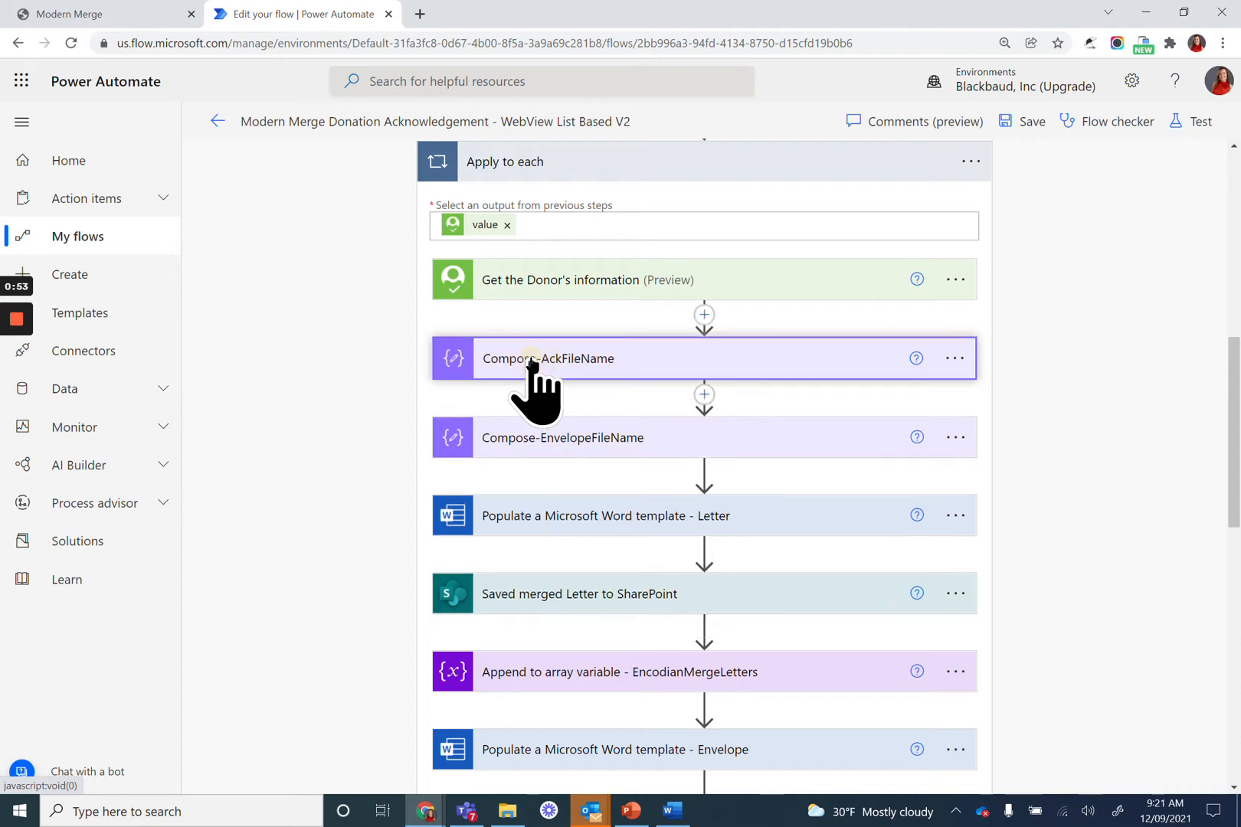
left_click(548, 358)
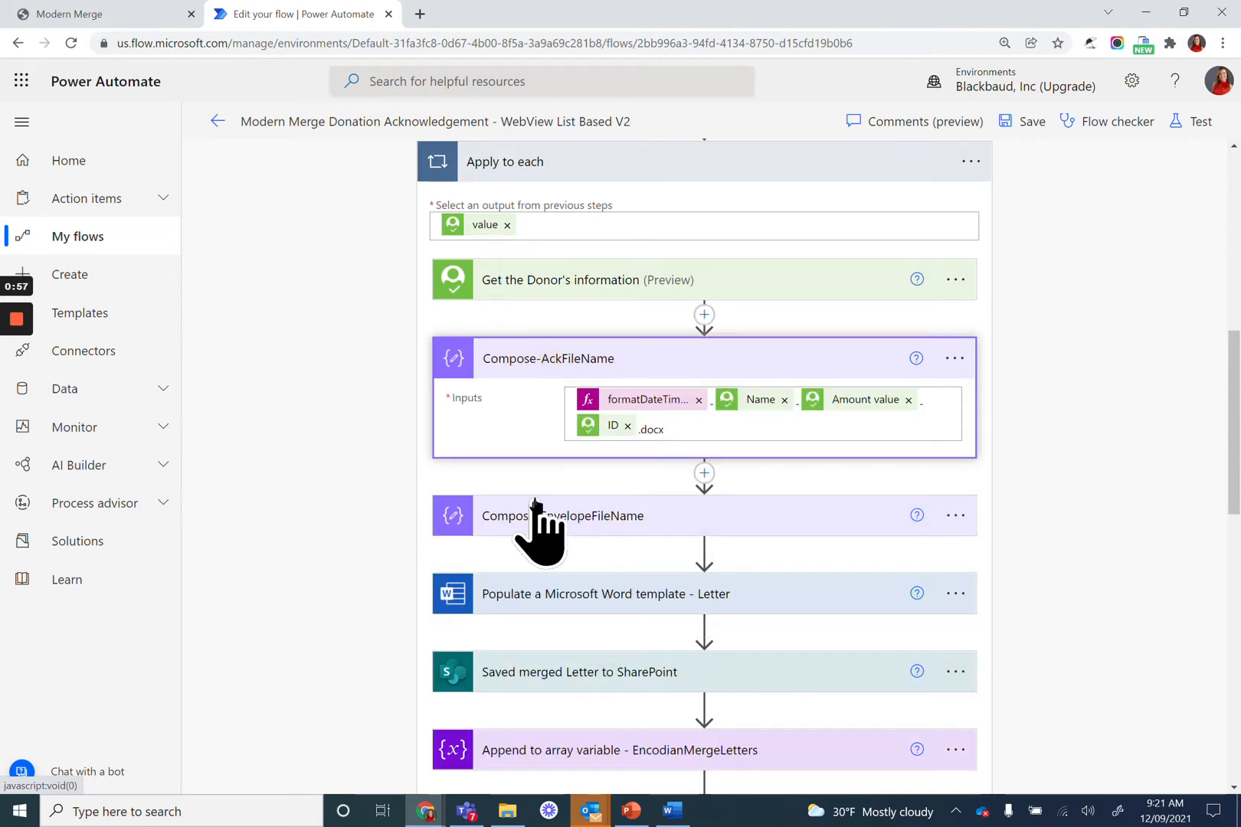
mouse_move(548, 511)
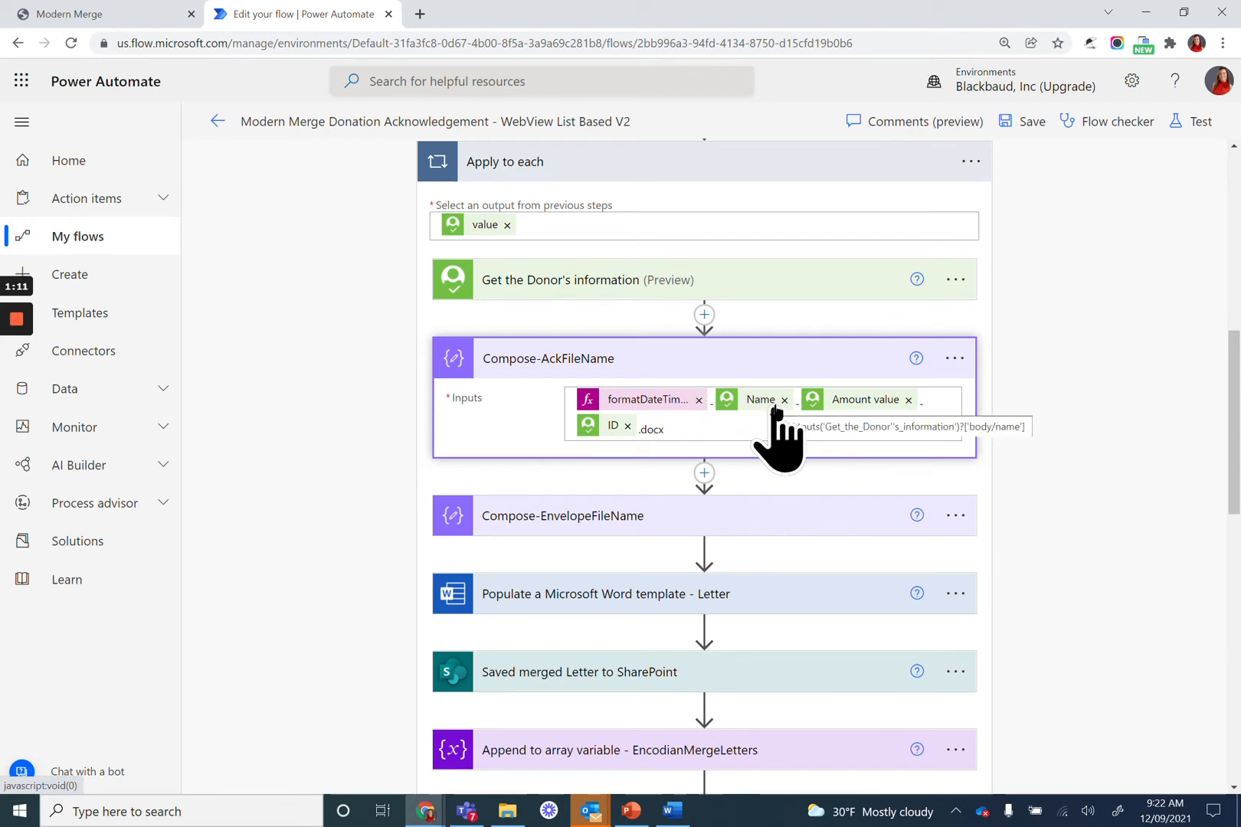
mouse_move(864, 399)
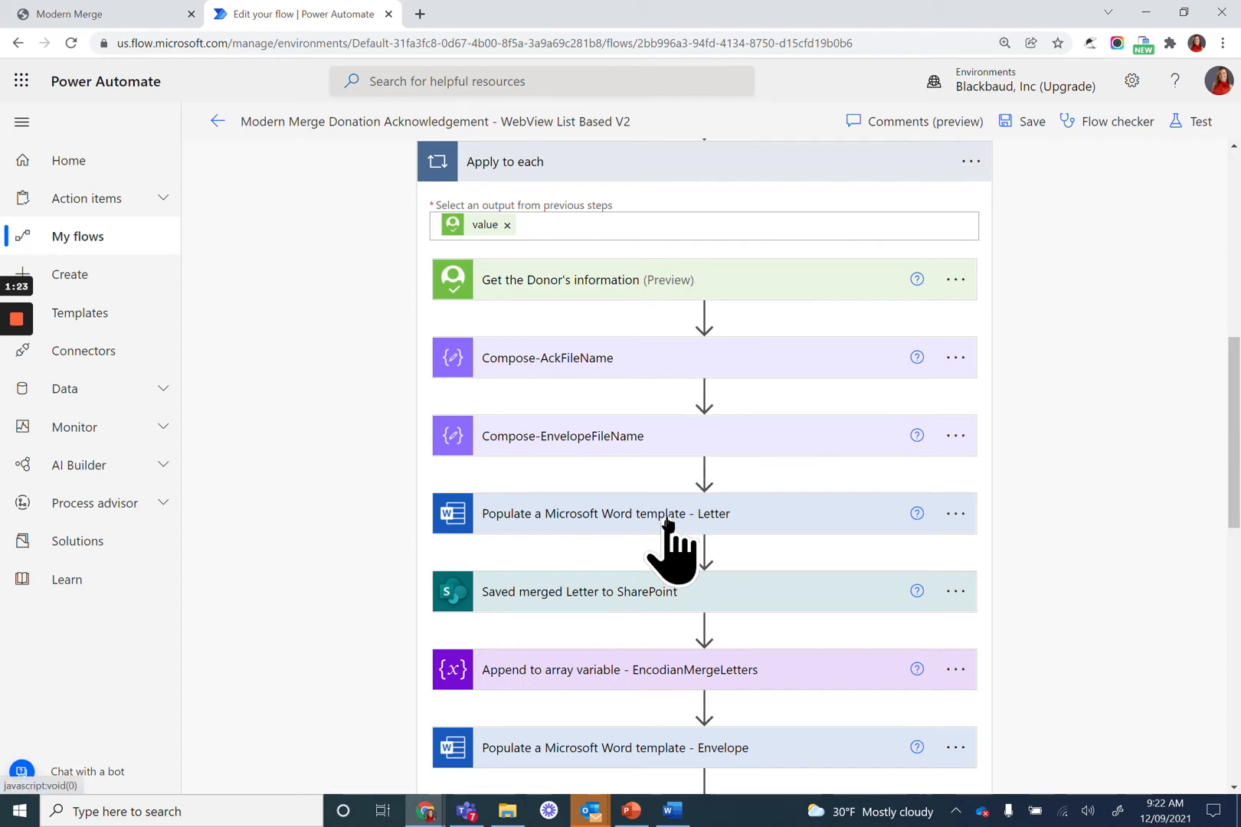
- Expand 'Populate a Microsoft Word template - Letter' to review donor address, amount, name, salutation mappings
left_click(606, 513)
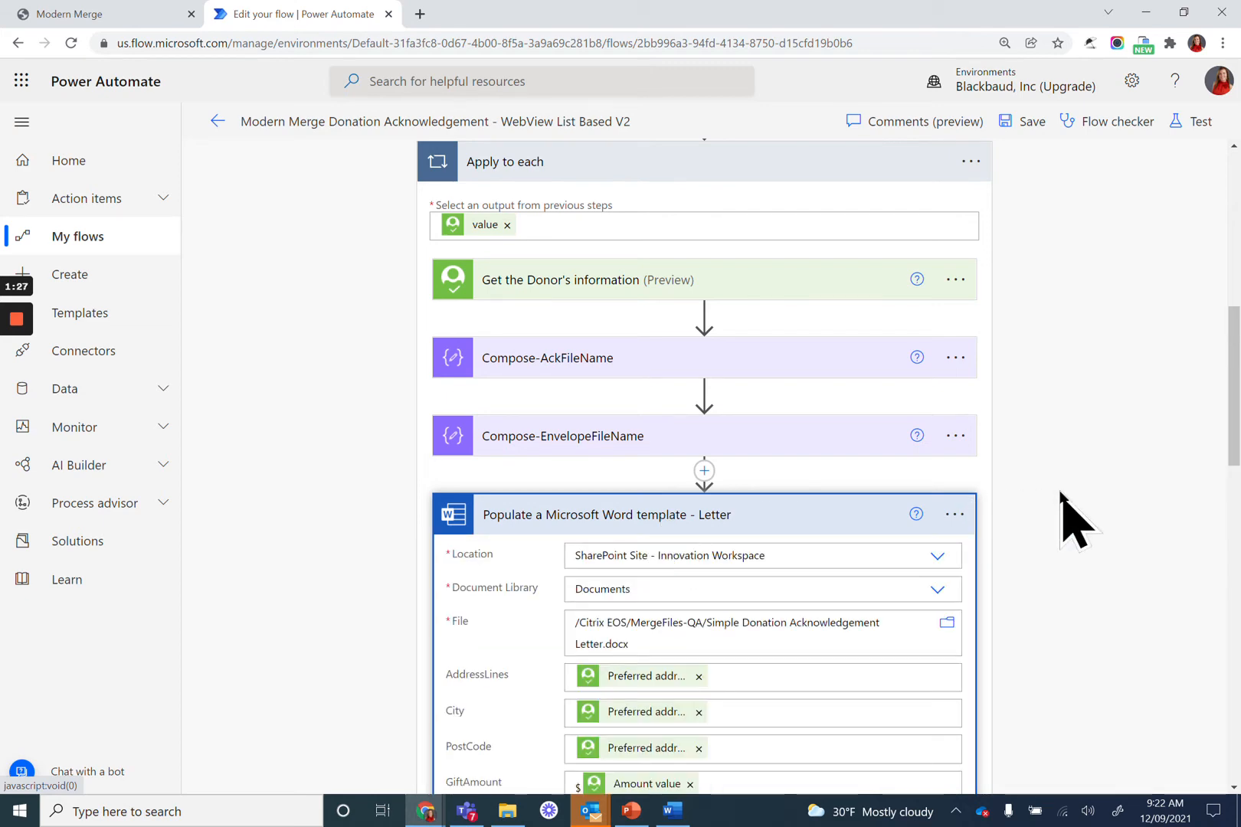
scroll("down", 3)
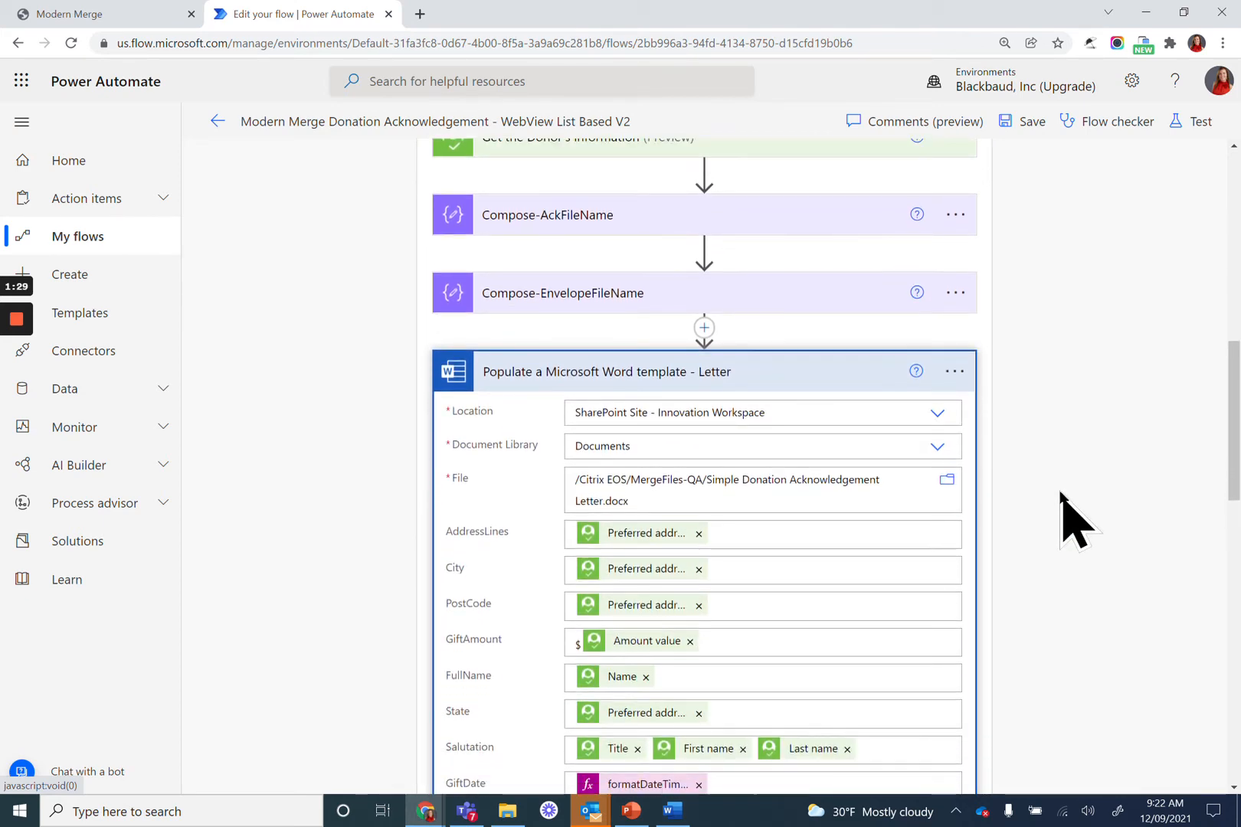
scroll("down", 3)
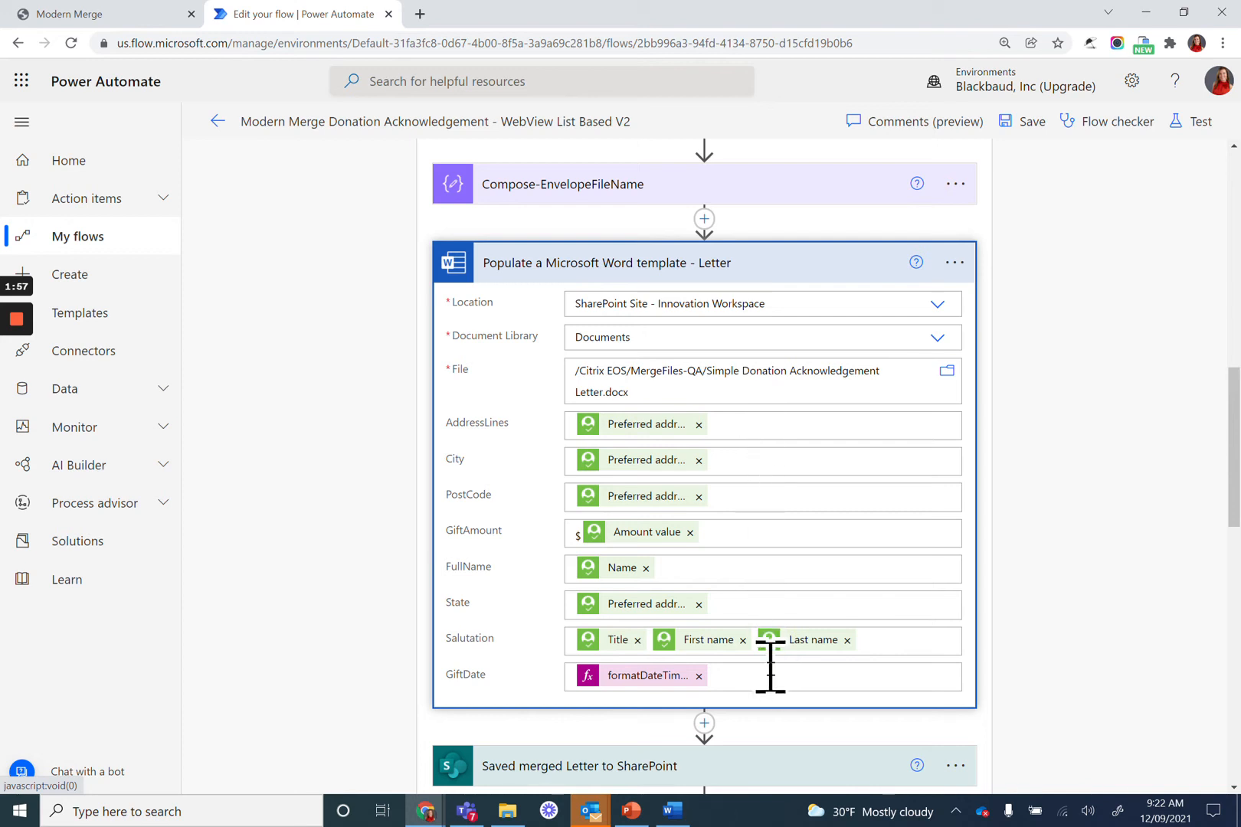
mouse_move(769, 681)
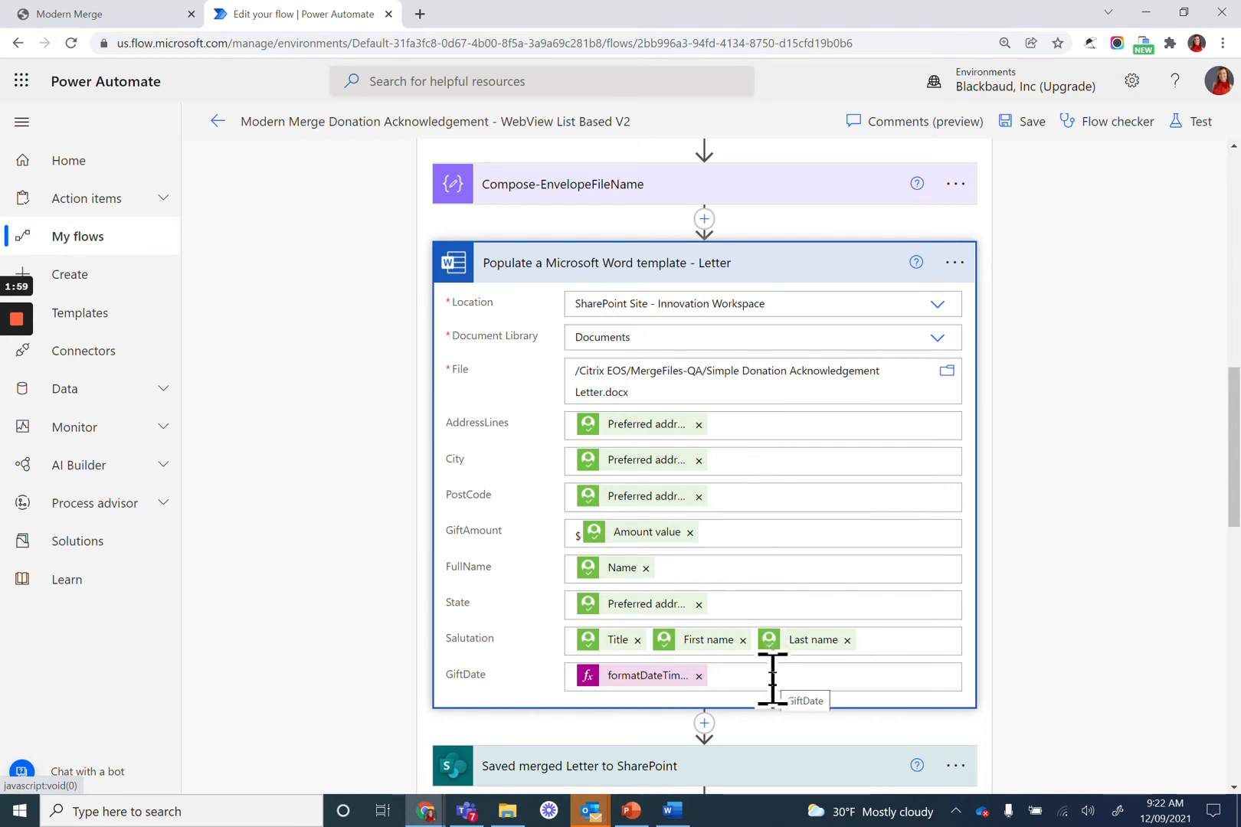
mouse_move(767, 475)
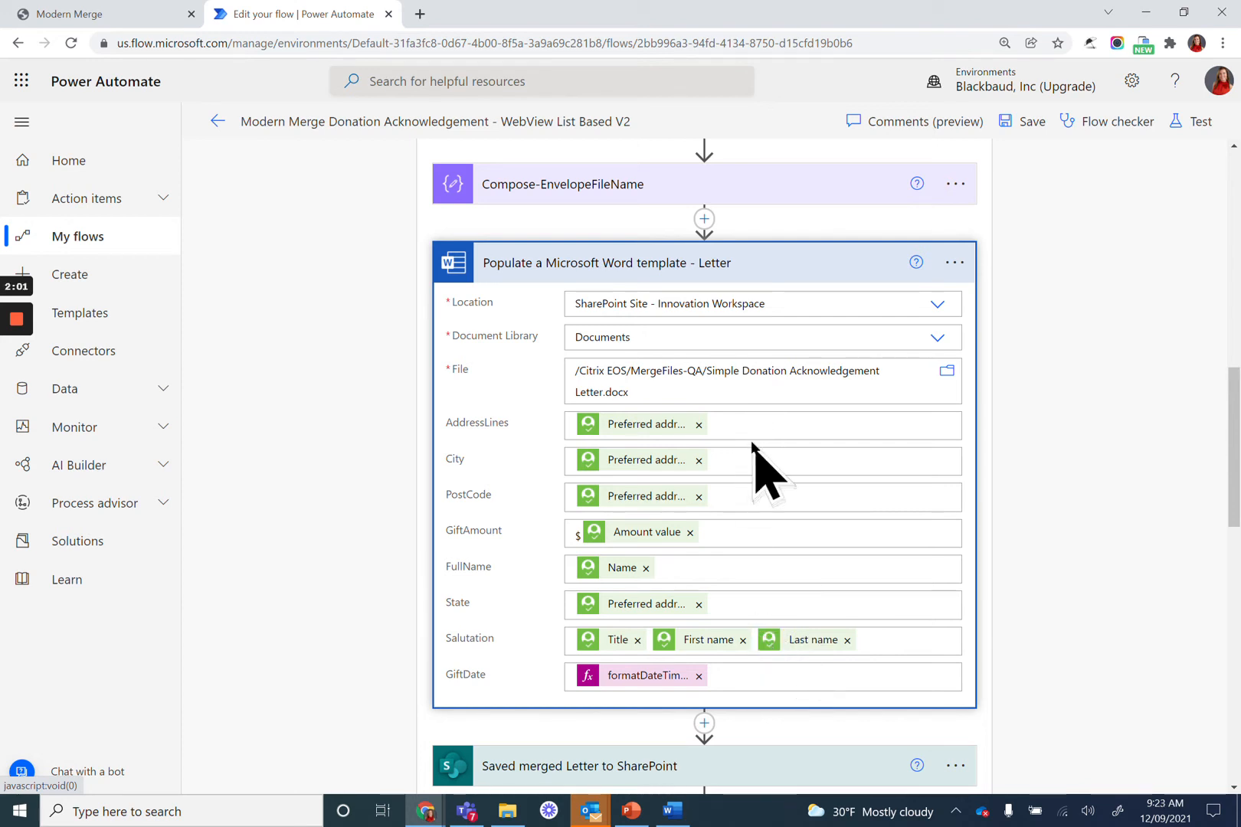
left_click(760, 425)
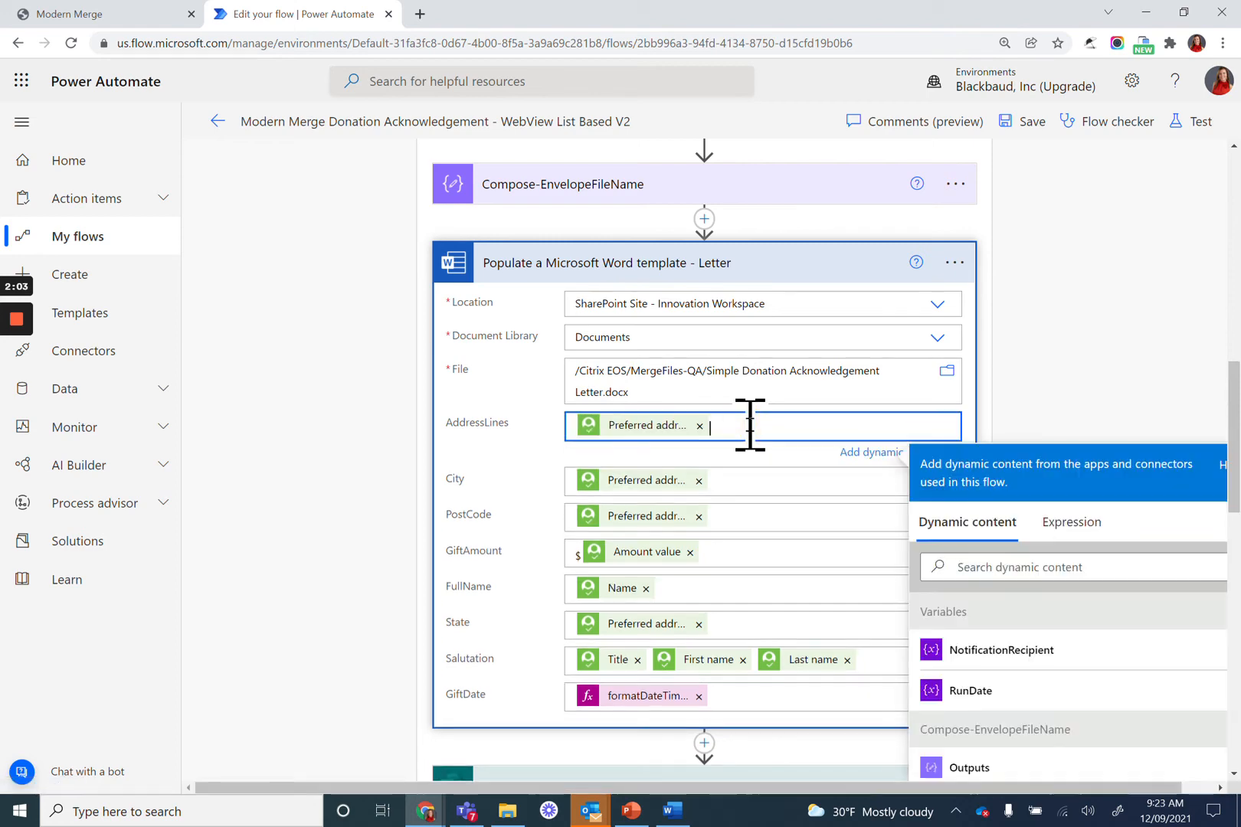
scroll("down", 3)
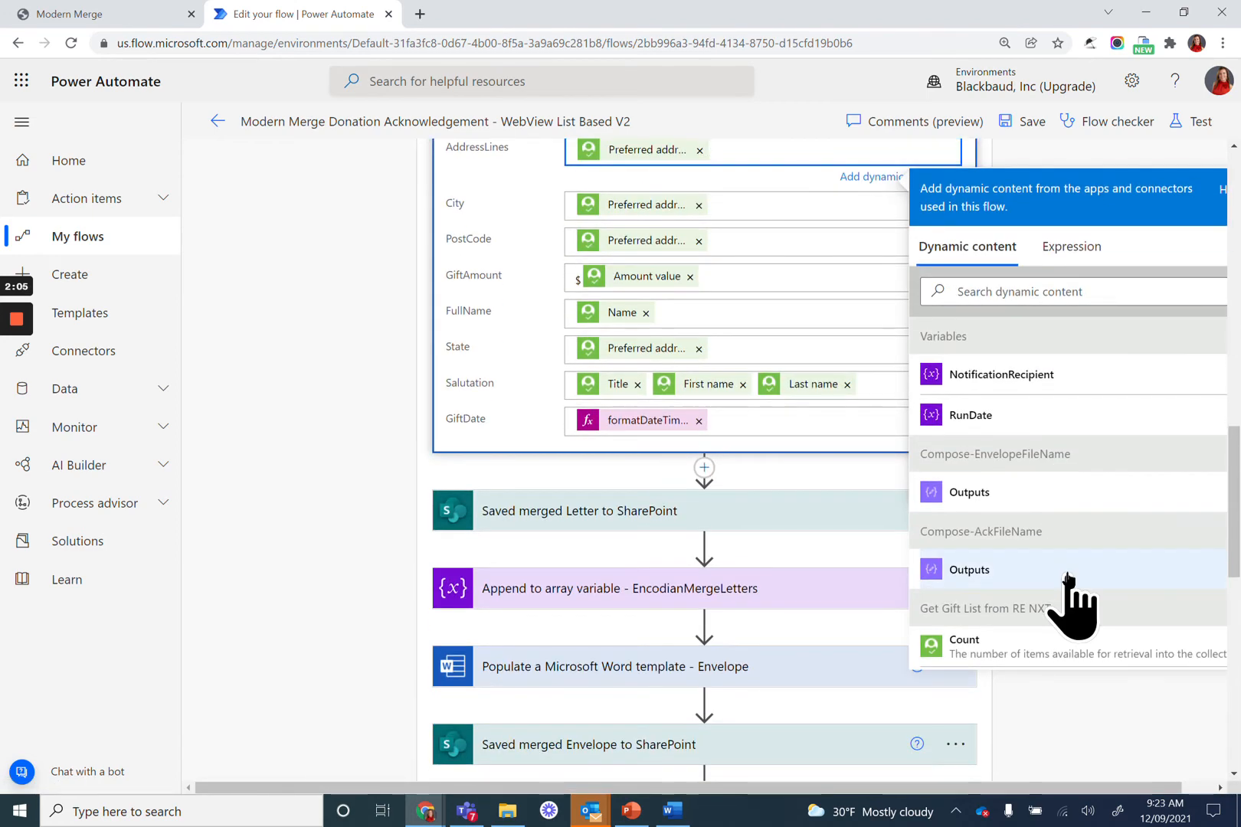
scroll("down", 3)
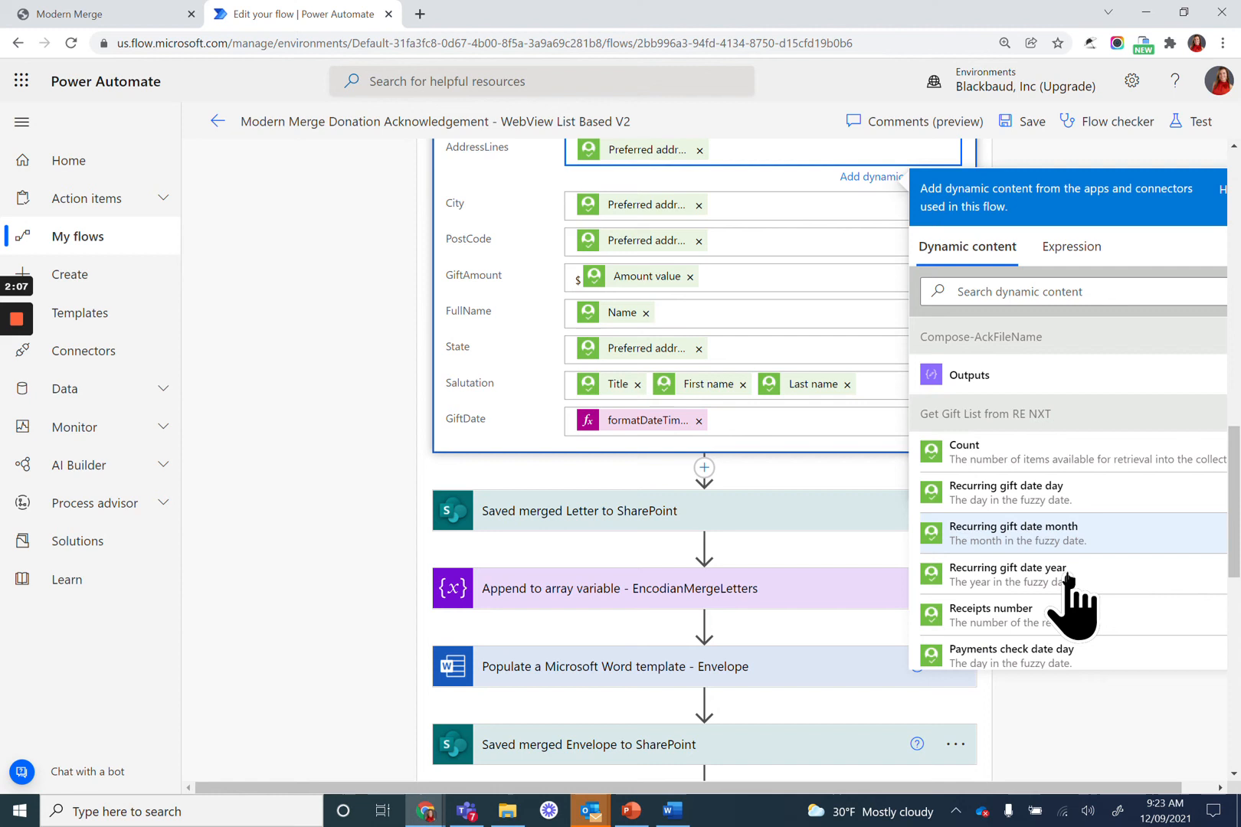
scroll("down", 3)
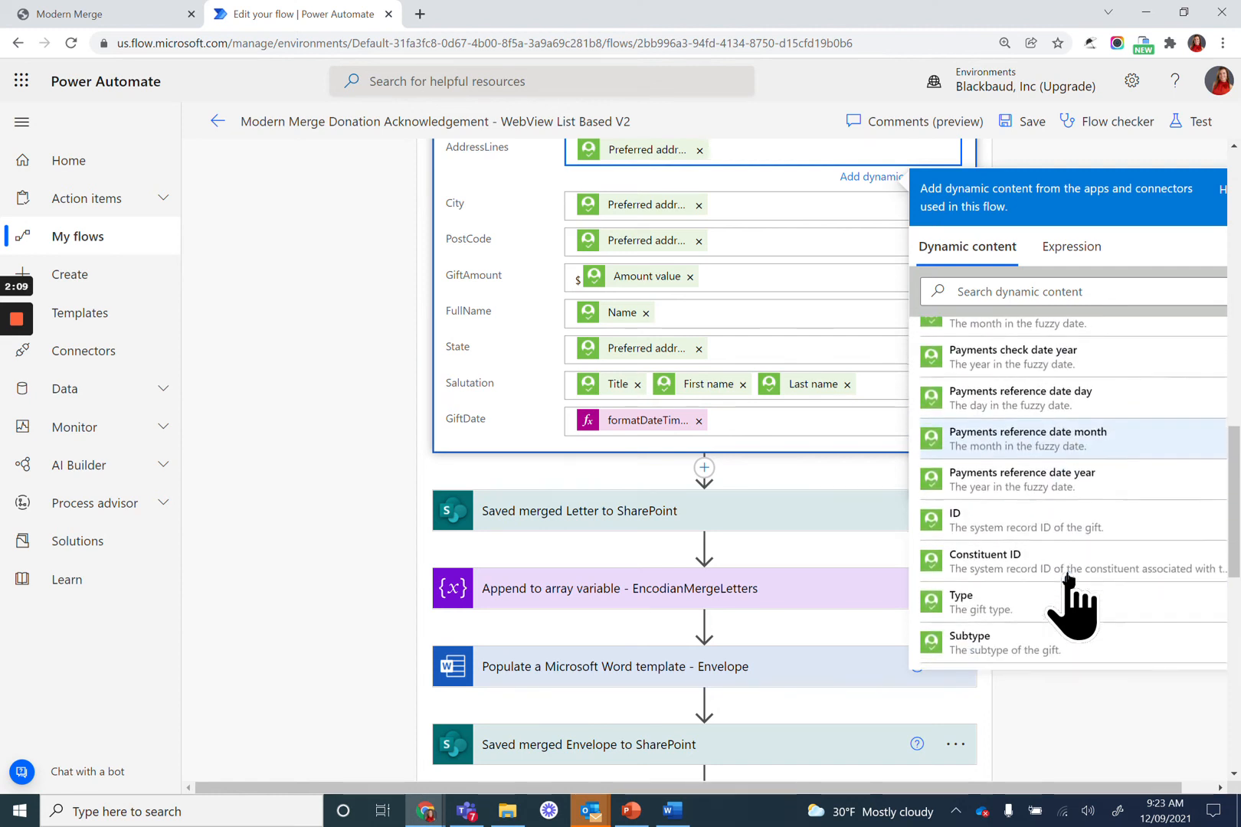
scroll("down", 3)
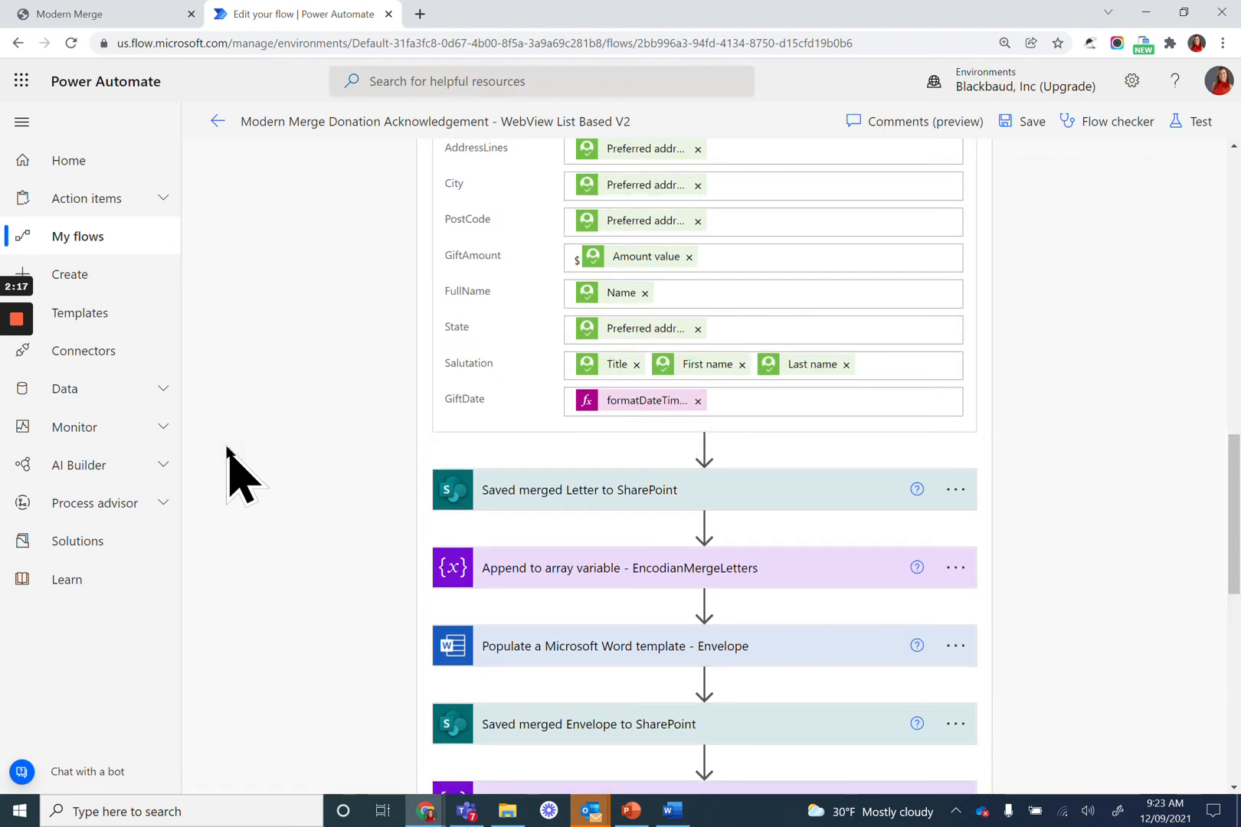
mouse_move(558, 515)
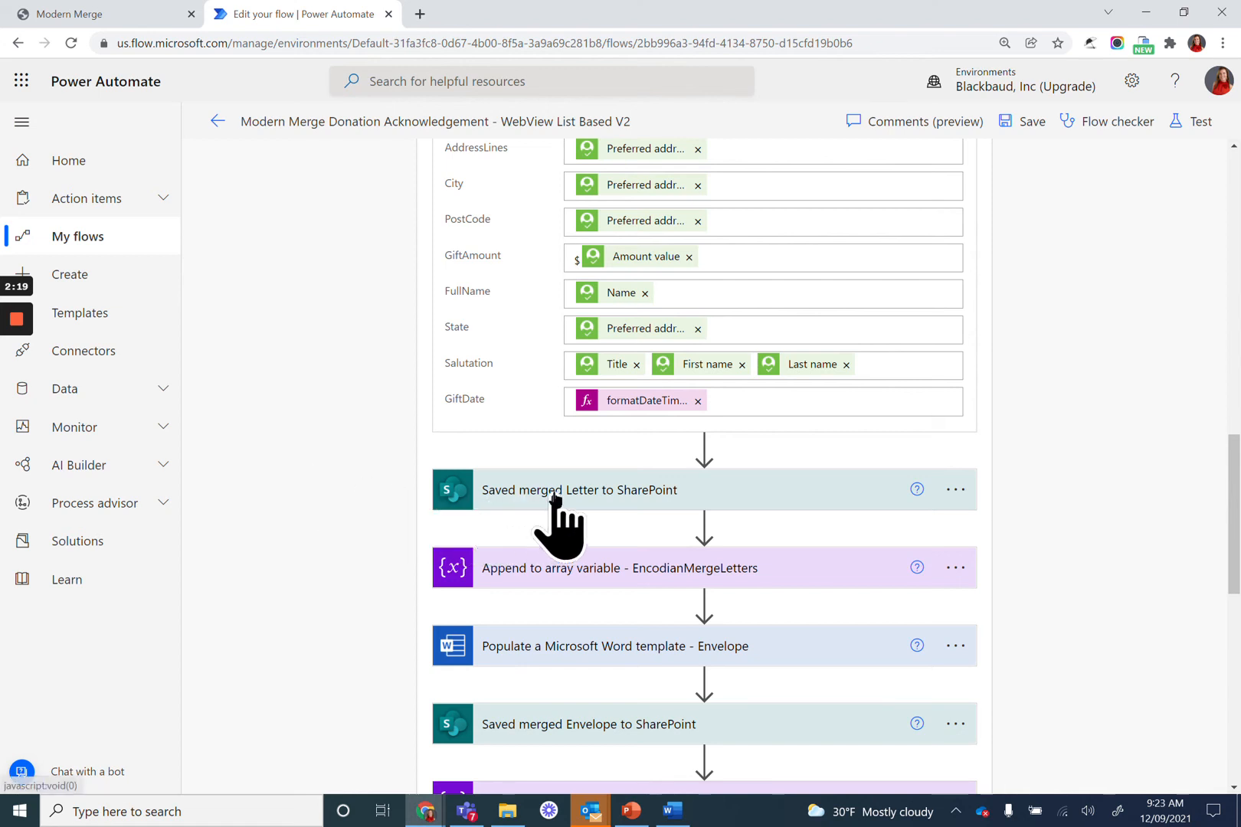
- Expand 'Saved merged Letter to SharePoint' to review site, folder path, file name and content
left_click(579, 489)
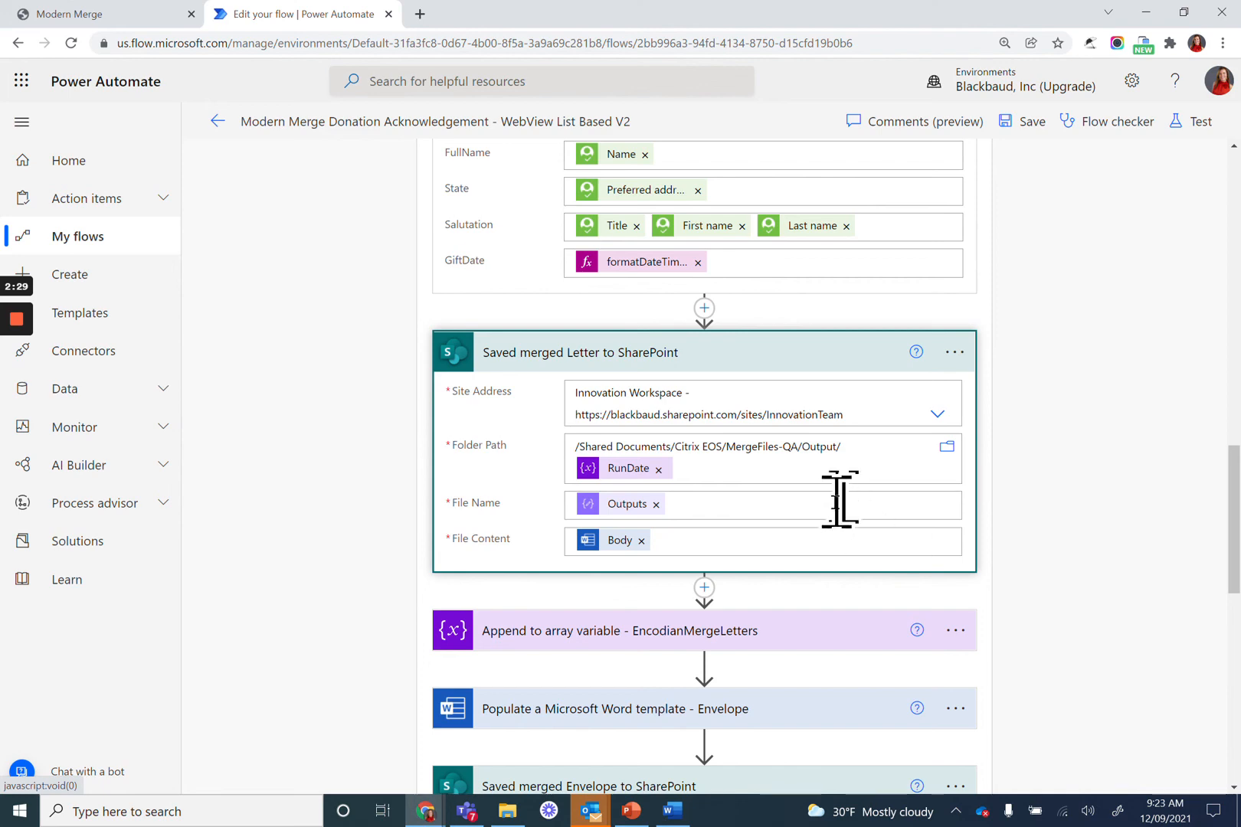
scroll("down", 3)
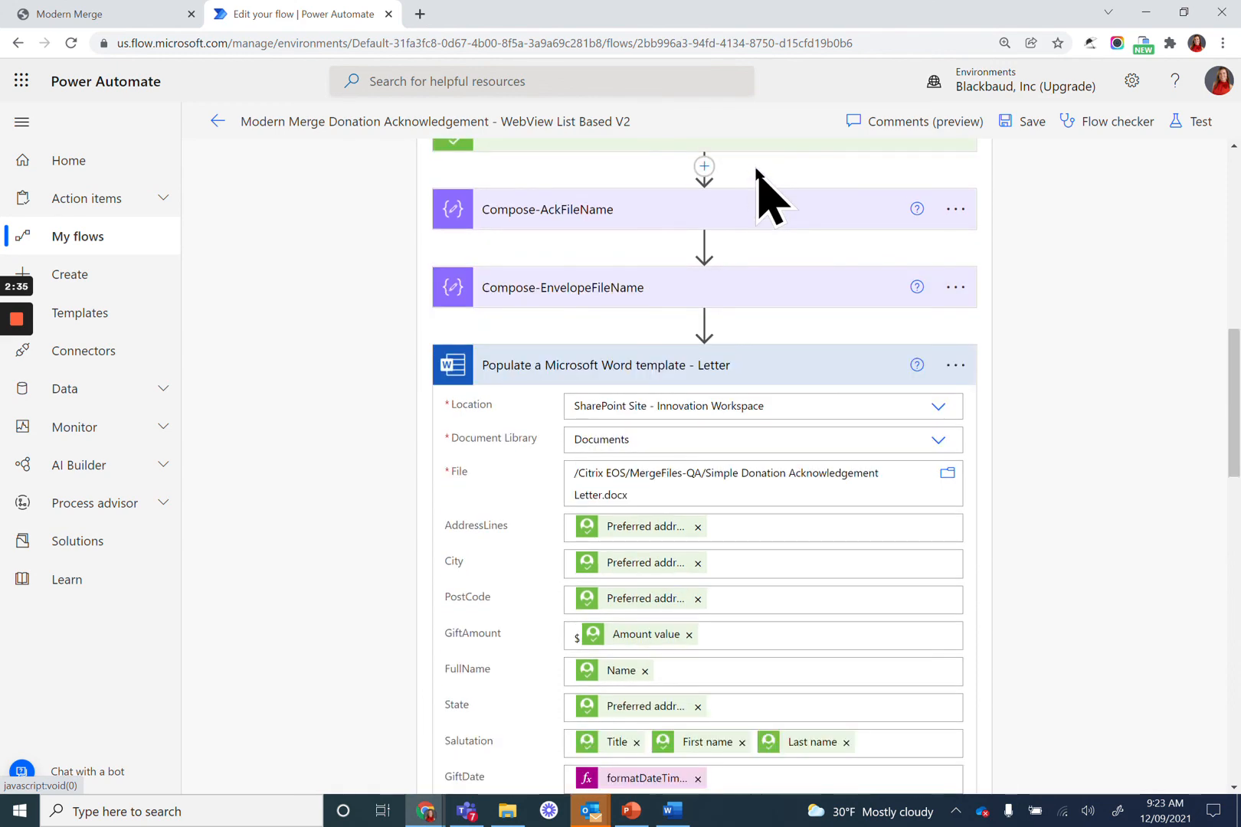
scroll("down", 3)
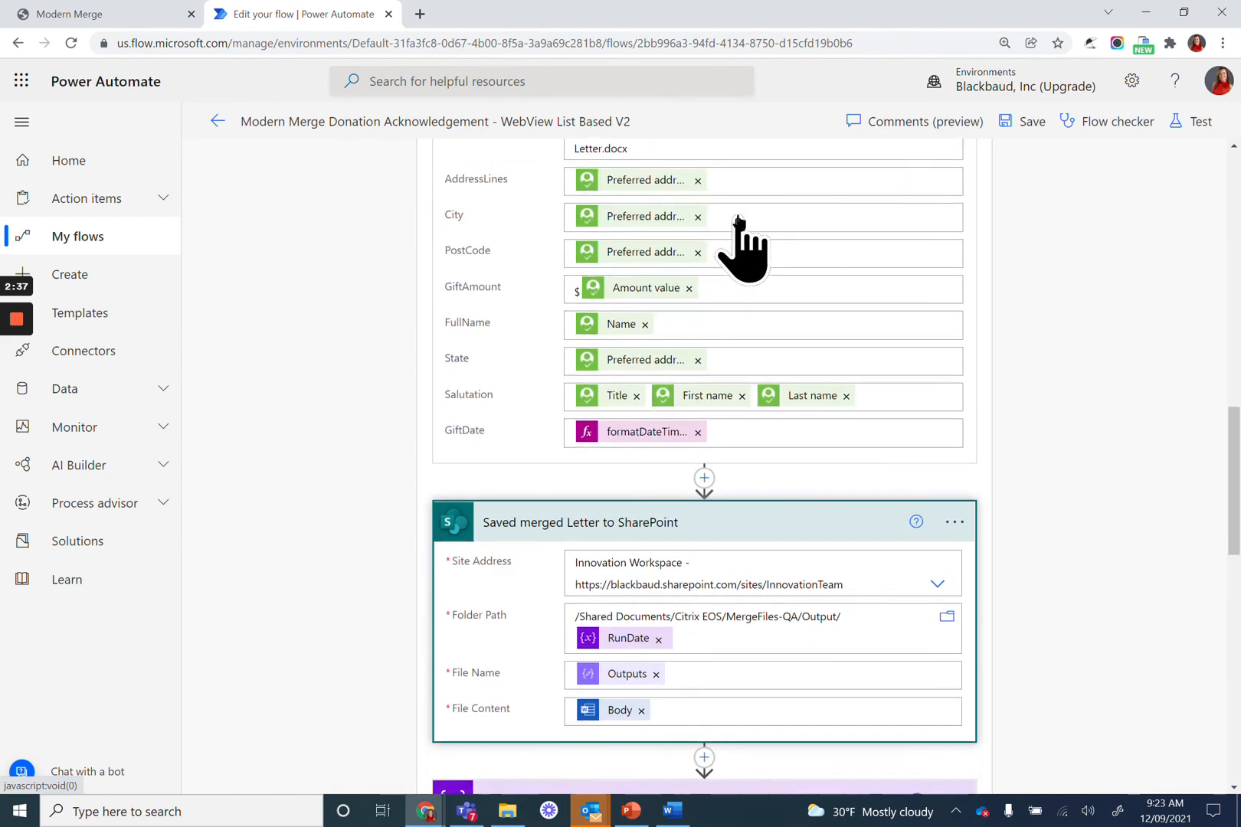
scroll("down", 3)
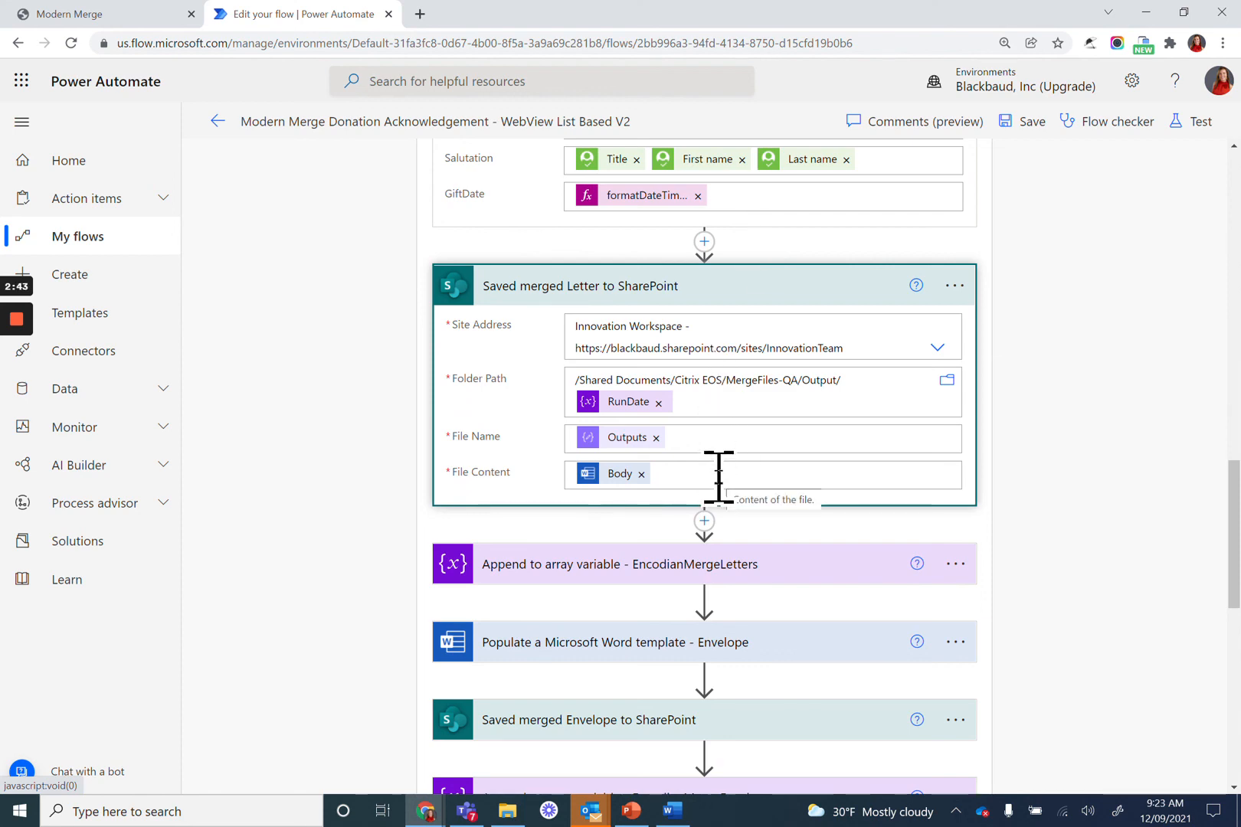
scroll("up", 3)
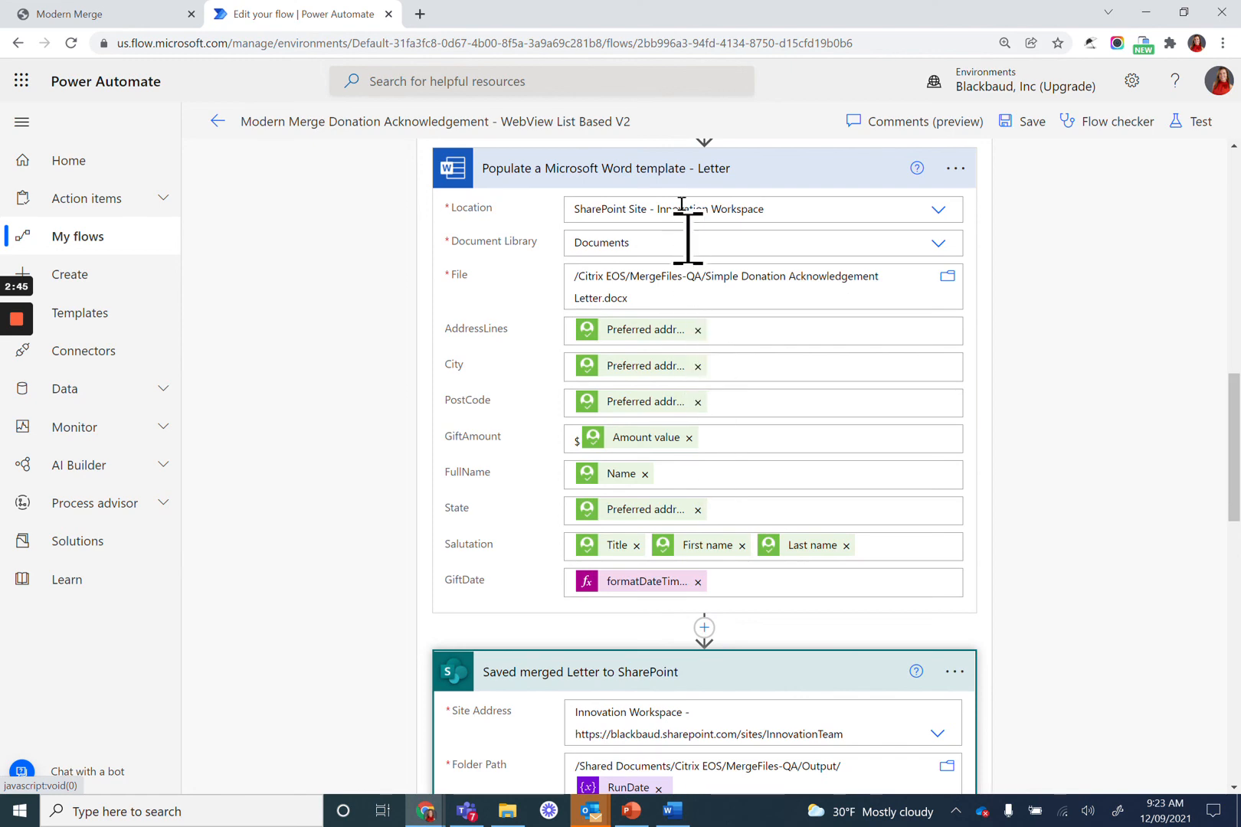
mouse_move(811, 423)
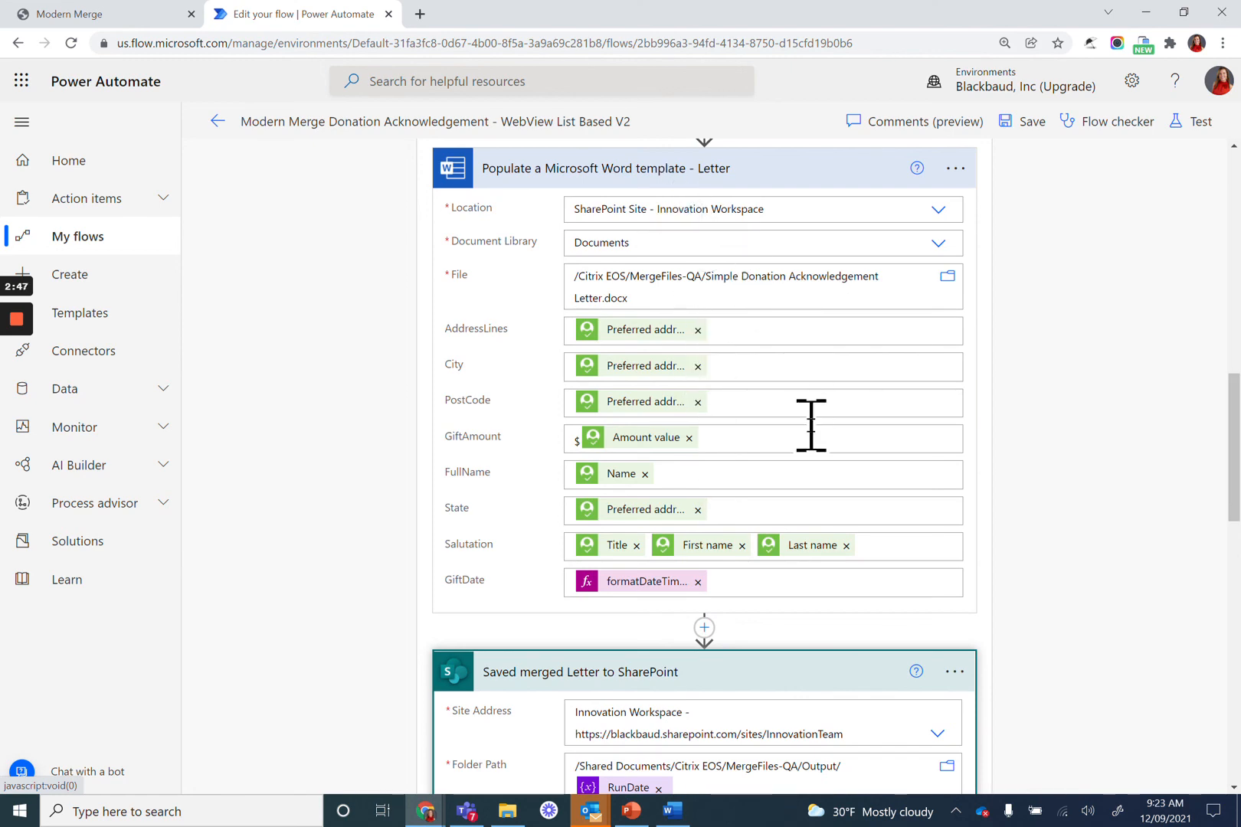
scroll("down", 3)
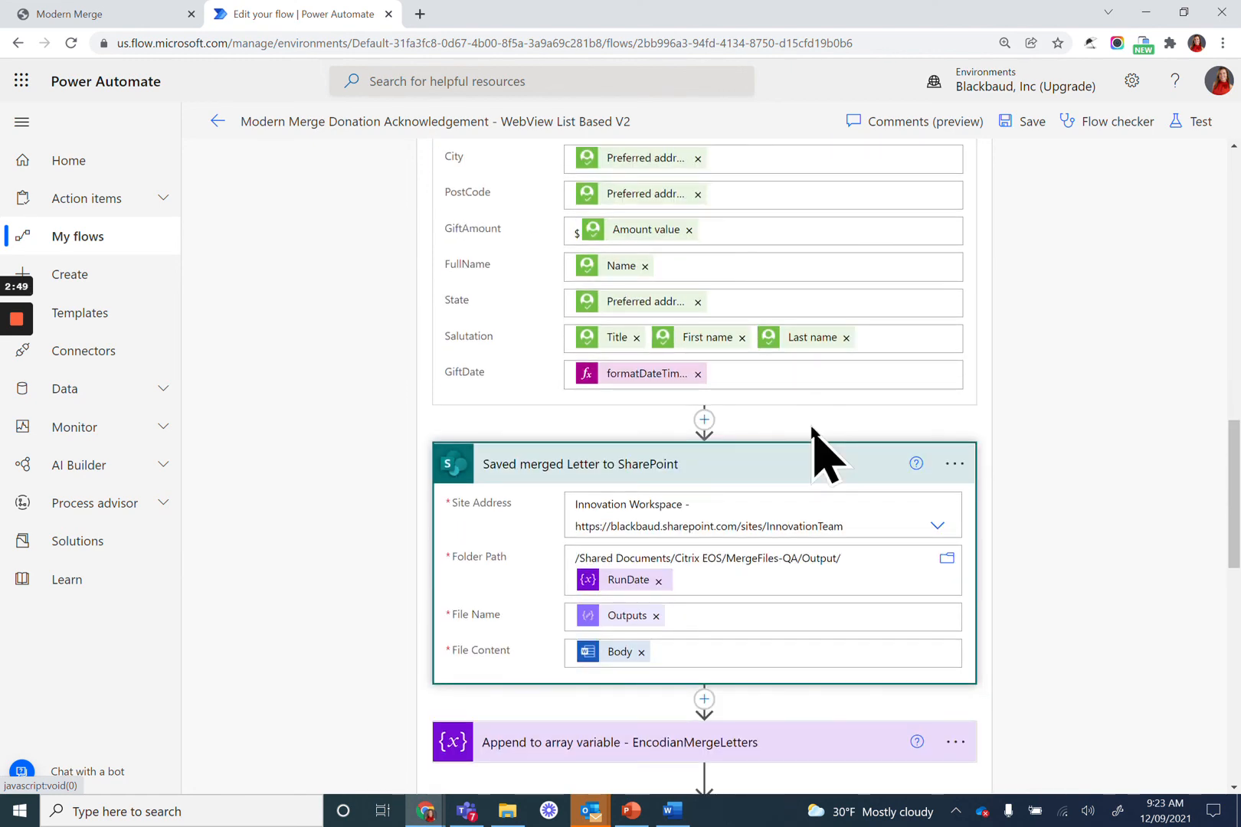